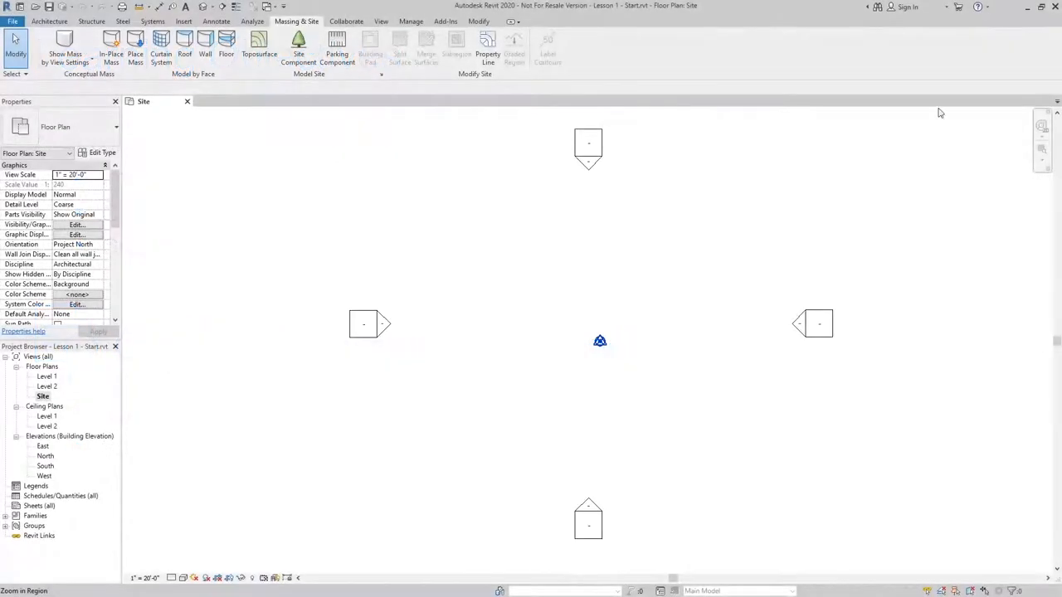
{"action": "mouse_move", "coordinate": [580, 310]}
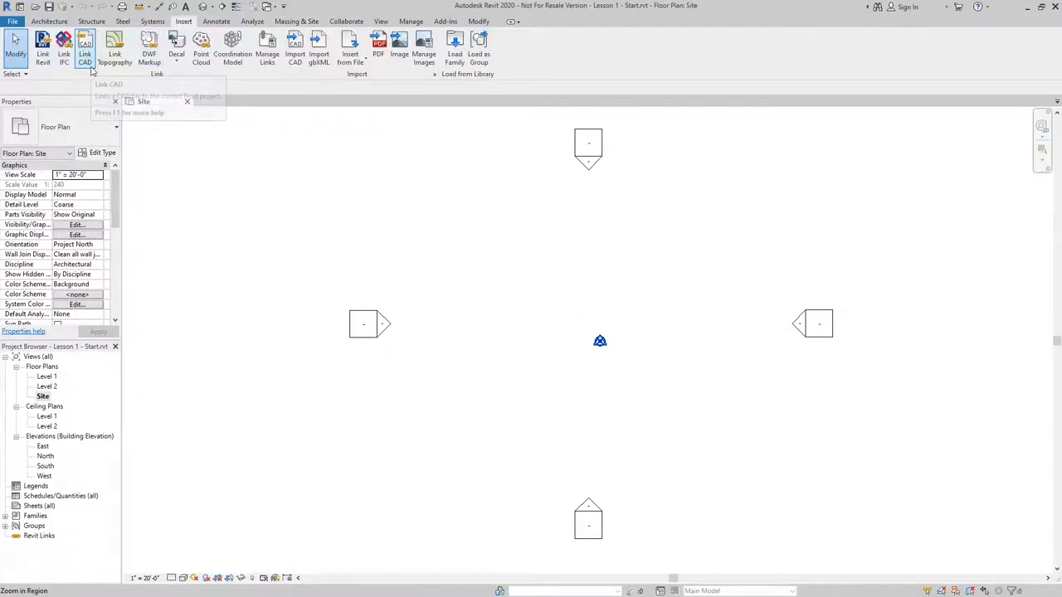
- Start Link CAD from the Insert ribbon to reach the Link CAD Formats dialog
{"action": "left_click", "coordinate": [84, 46]}
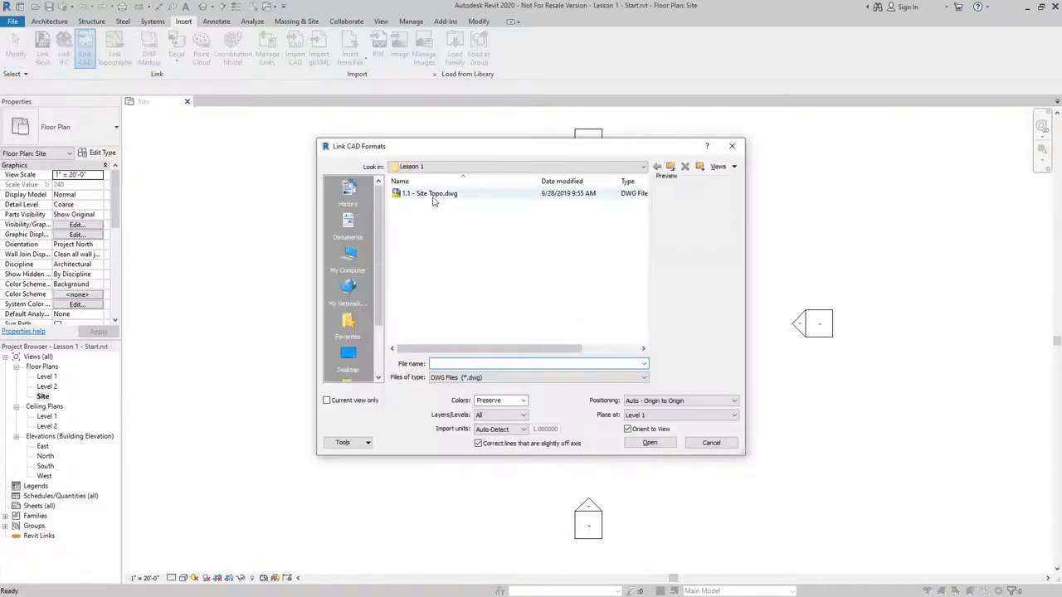
- Link 1.1 - Site Topo.dwg with Colors Preserve and Auto - Origin to Origin positioning
{"action": "left_click", "coordinate": [428, 192]}
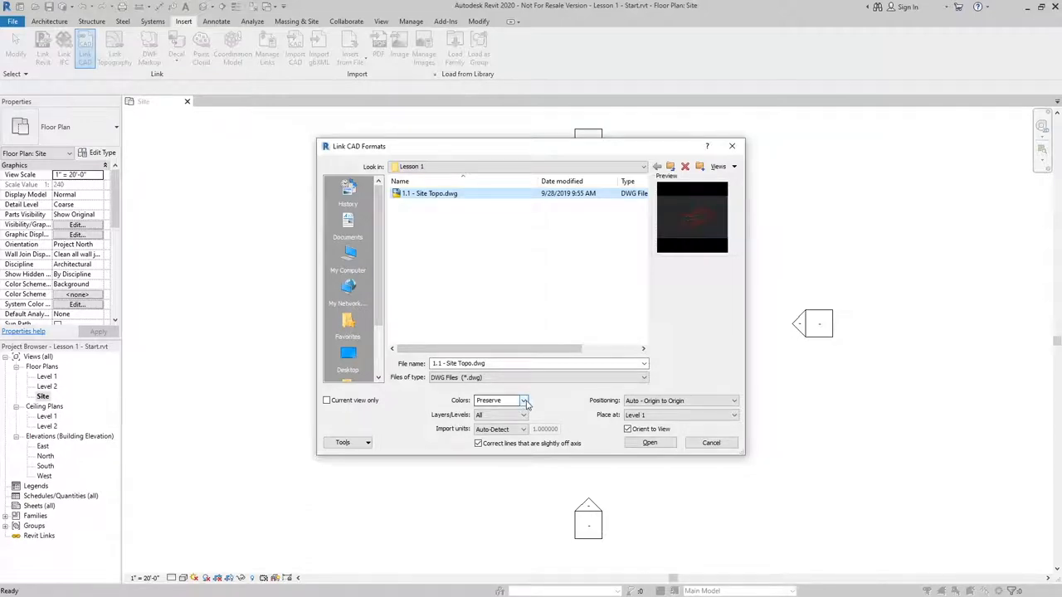
{"action": "mouse_move", "coordinate": [512, 395]}
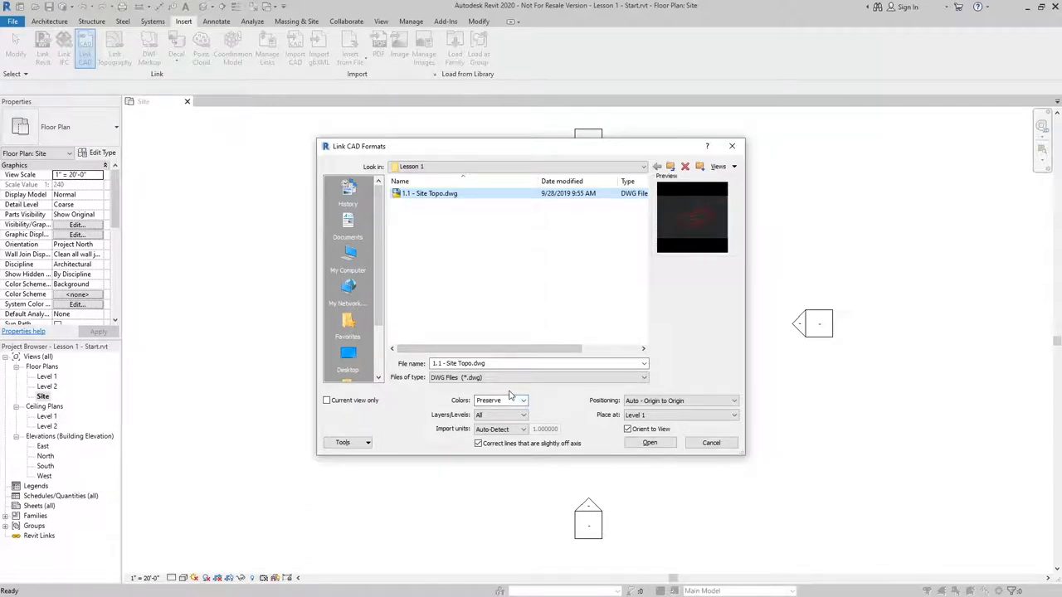
{"action": "mouse_move", "coordinate": [618, 433]}
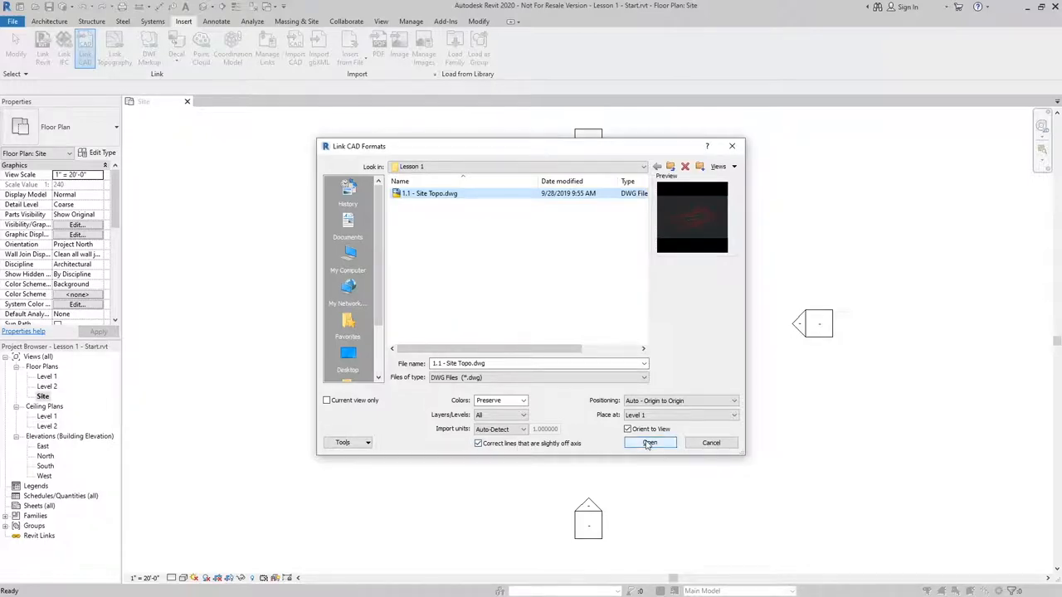
{"action": "left_click", "coordinate": [651, 441]}
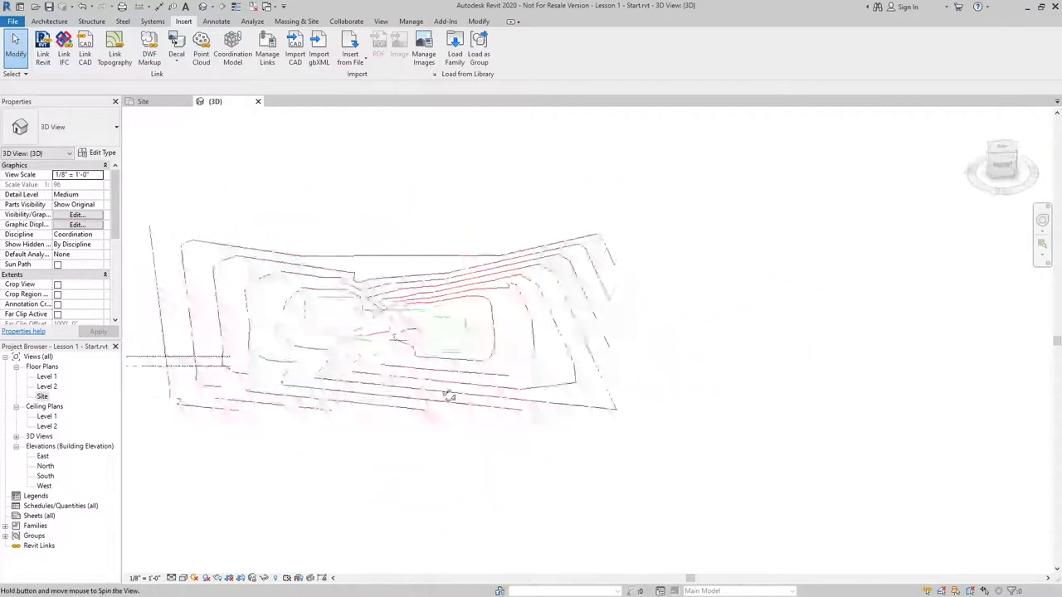
- Orbit the 3D view to look down on the linked site contours
{"action": "left_click_drag", "start_coordinate": [448, 396], "coordinate": [443, 237]}
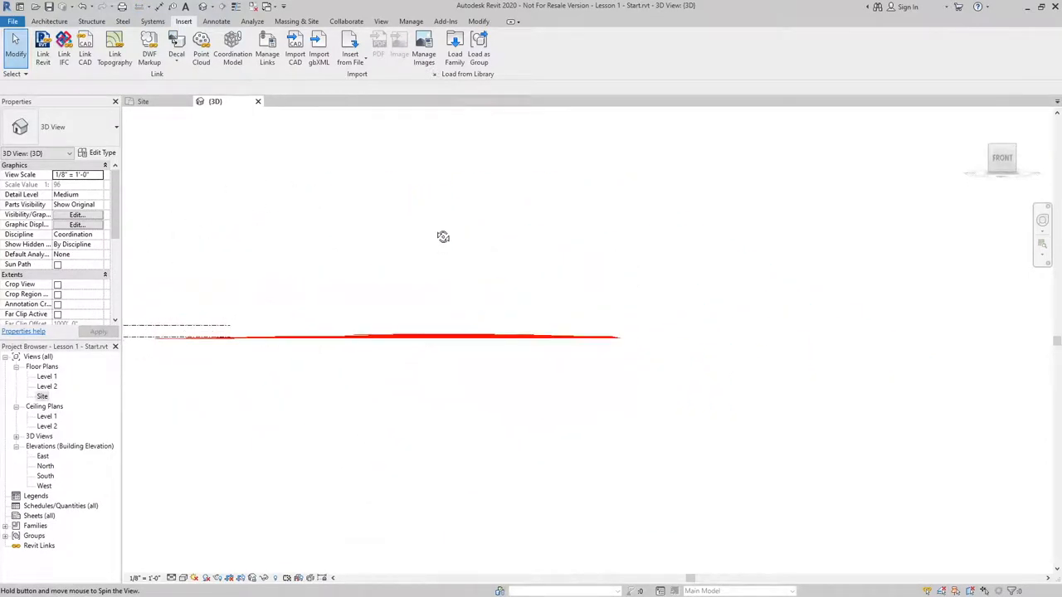
{"action": "left_click_drag", "start_coordinate": [443, 236], "coordinate": [474, 487]}
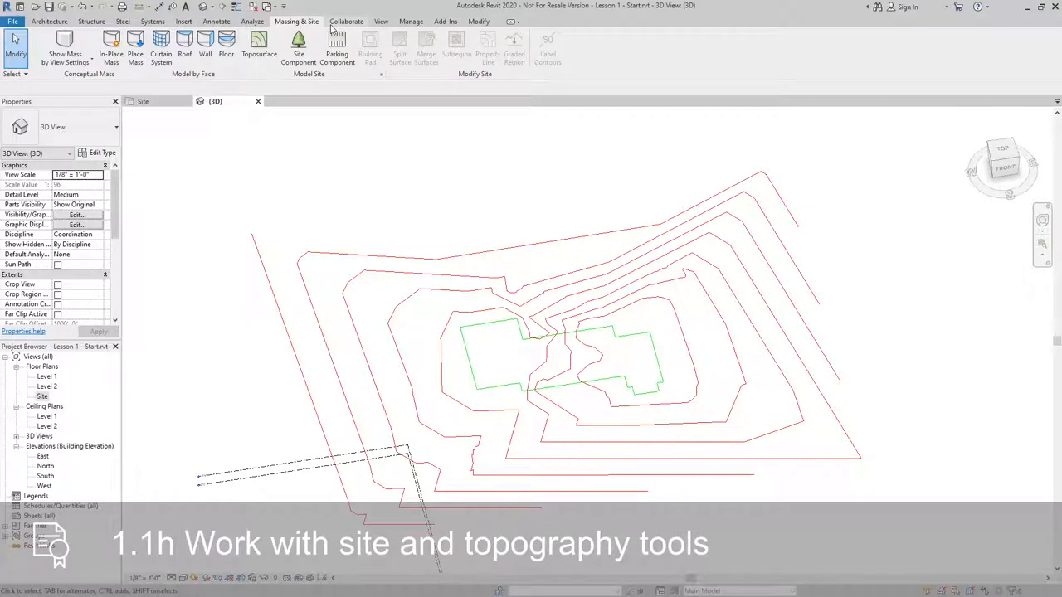
{"action": "mouse_move", "coordinate": [259, 46]}
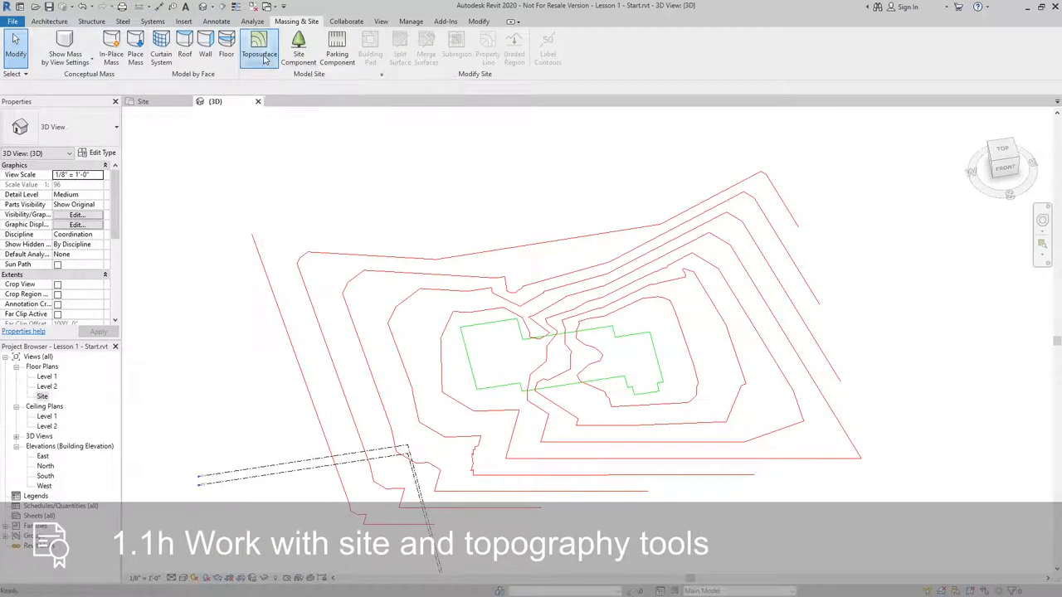
- Begin a Toposurface via Create from Import > Select Import Instance, choosing the linked site DWG
{"action": "left_click", "coordinate": [259, 50]}
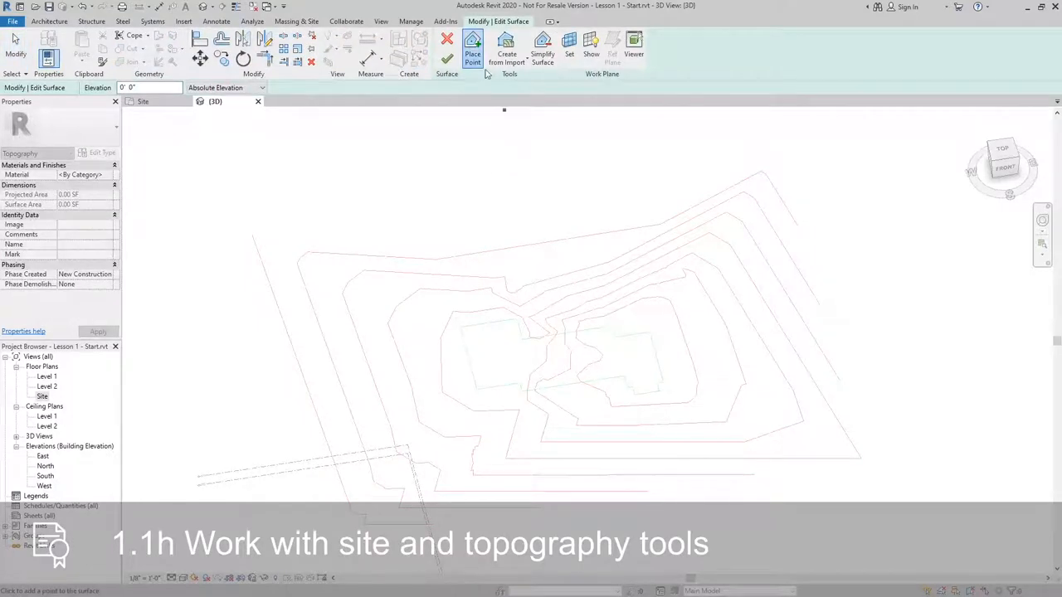
{"action": "mouse_move", "coordinate": [767, 171]}
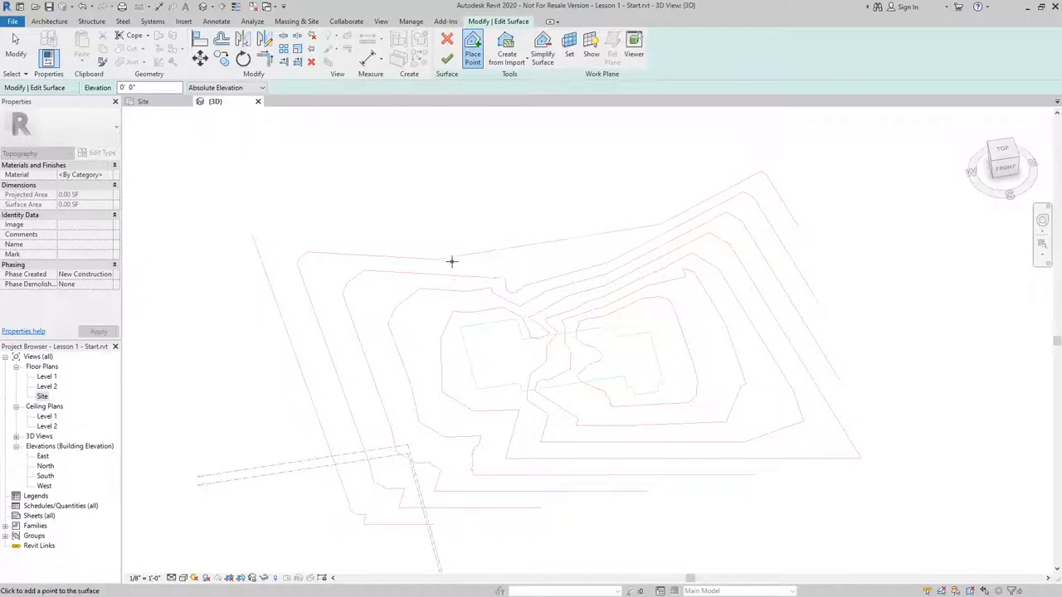
{"action": "mouse_move", "coordinate": [348, 259]}
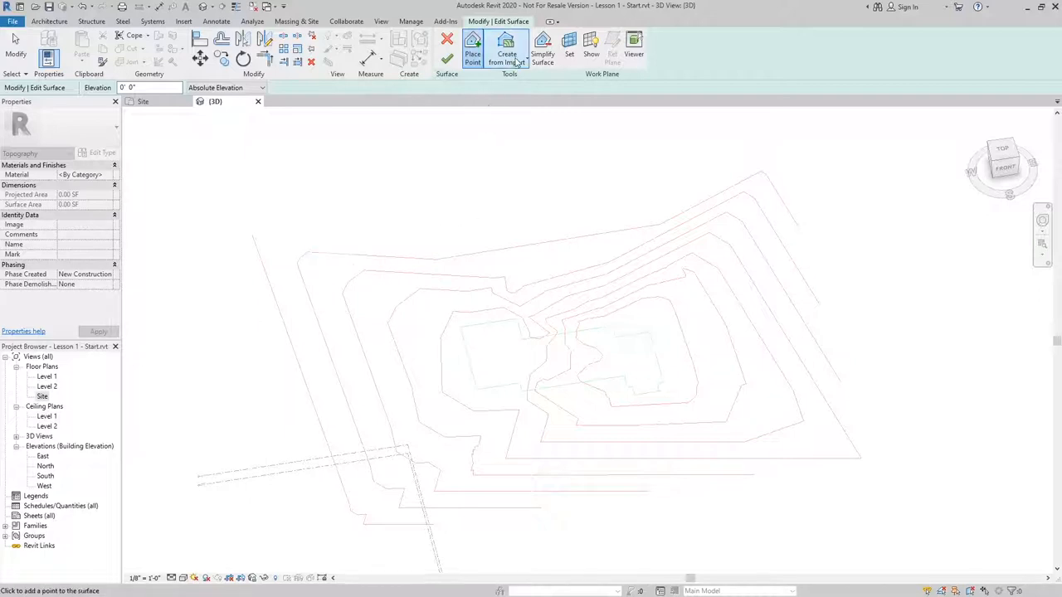
{"action": "left_click", "coordinate": [506, 50]}
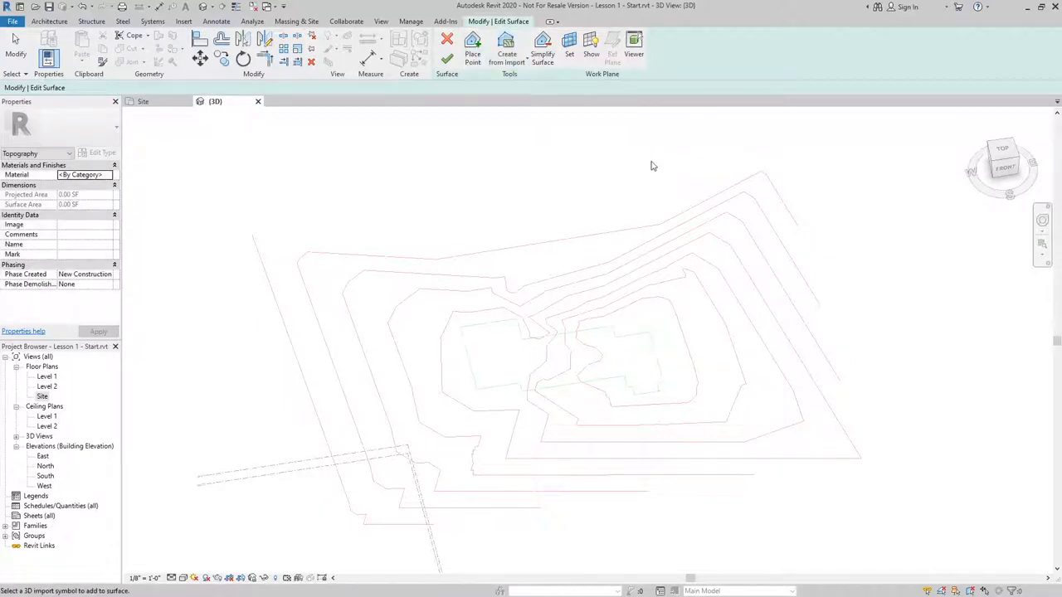
{"action": "left_click", "coordinate": [624, 234]}
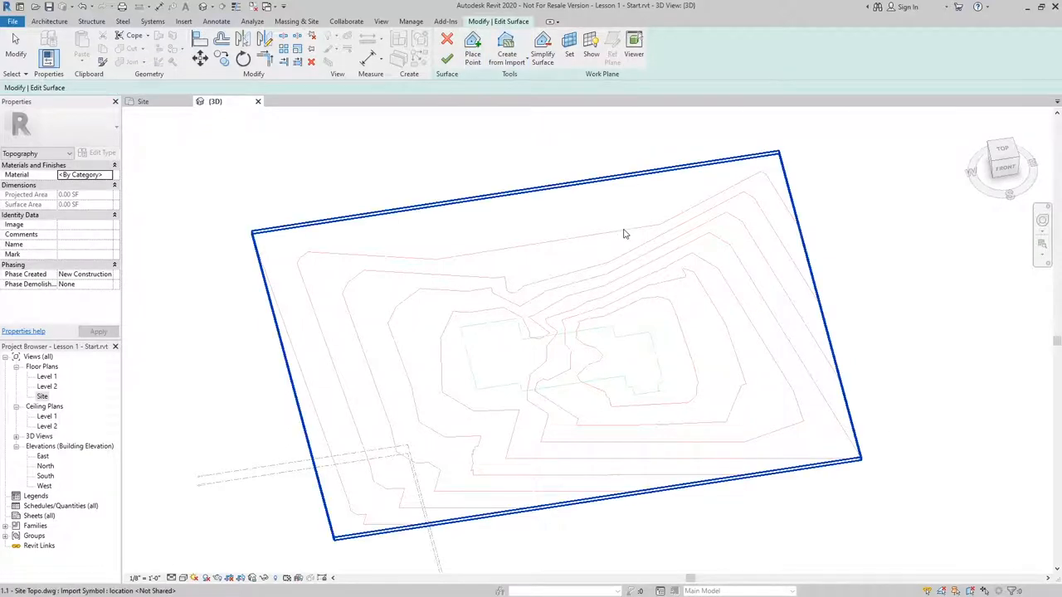
{"action": "left_click", "coordinate": [506, 47]}
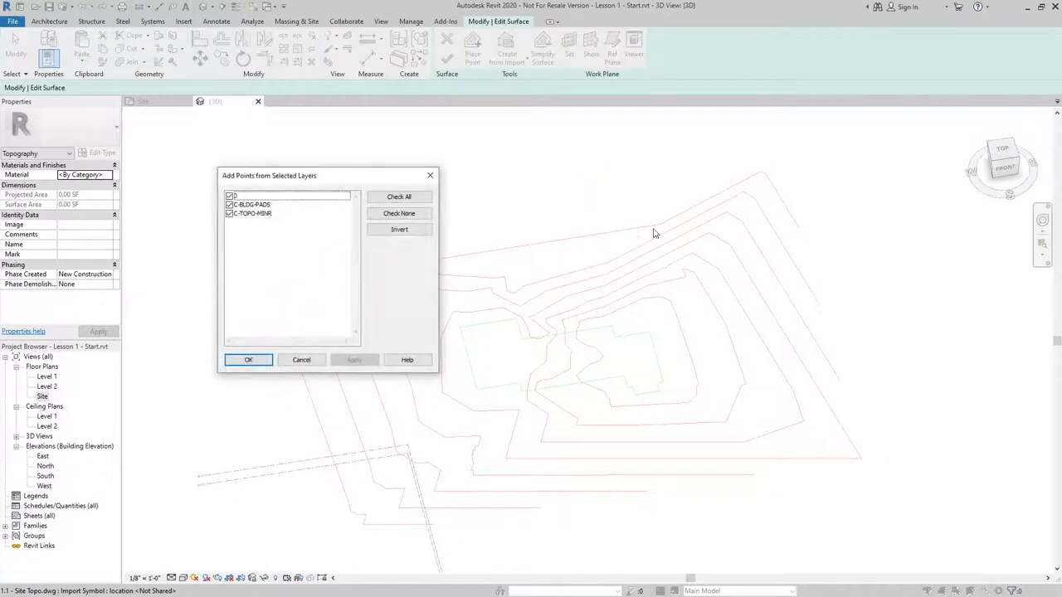
{"action": "mouse_move", "coordinate": [264, 262]}
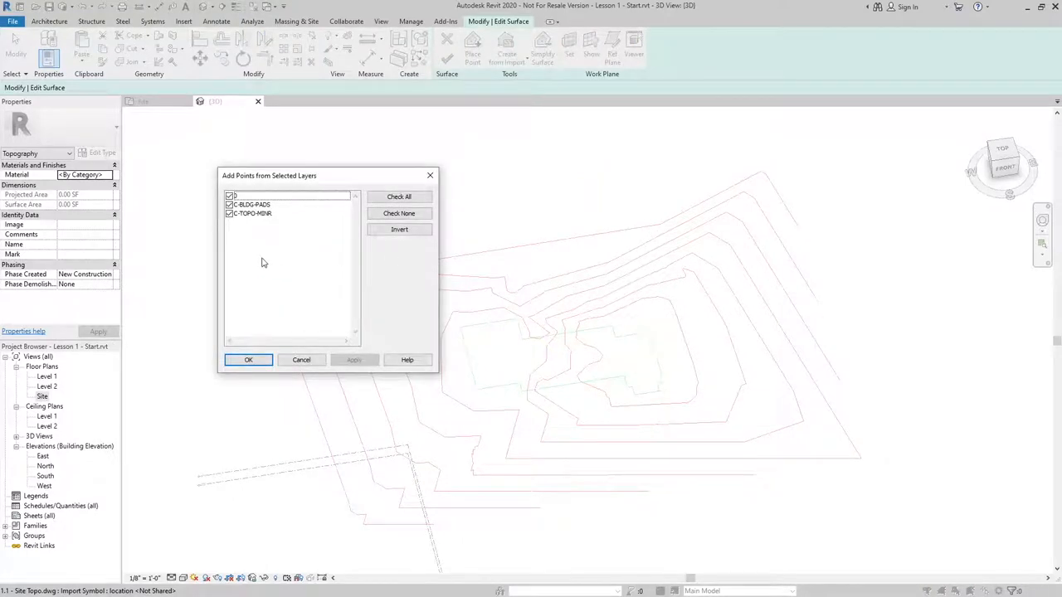
{"action": "mouse_move", "coordinate": [236, 222]}
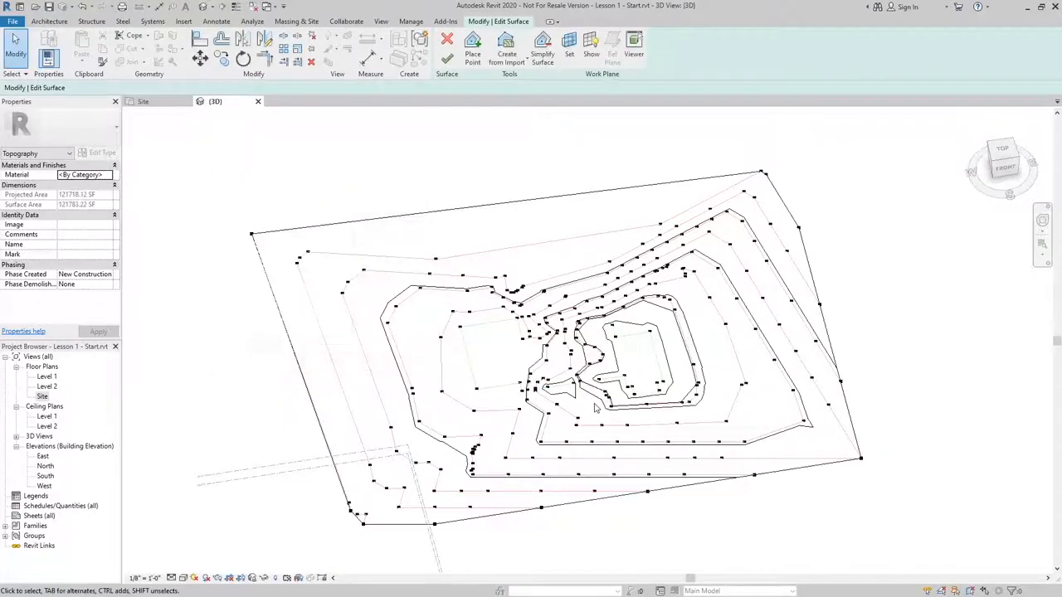
{"action": "mouse_move", "coordinate": [471, 412]}
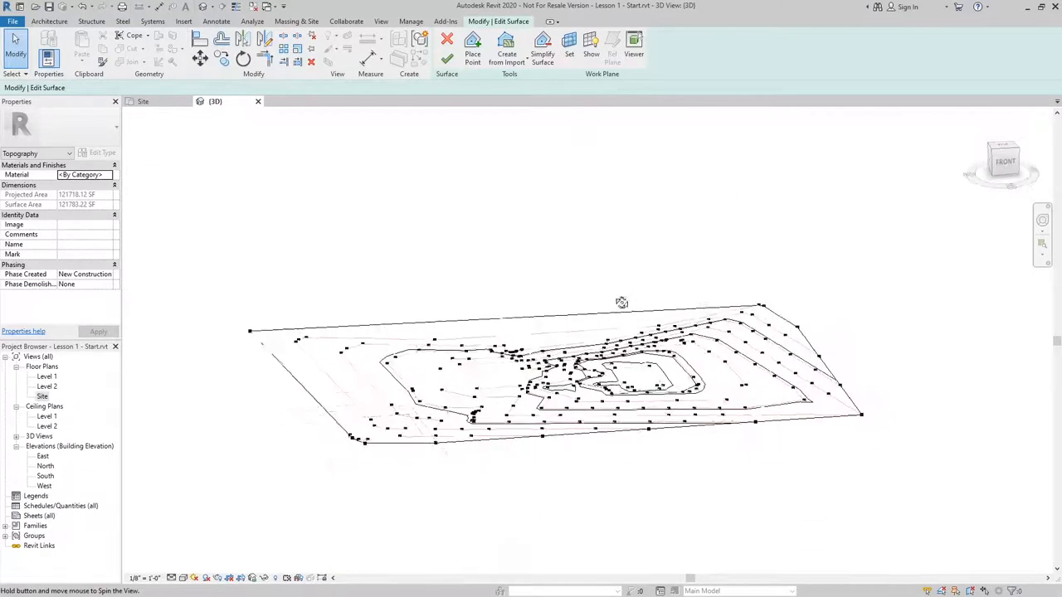
- Check the placed points from an angled view and finish the toposurface
{"action": "left_click_drag", "start_coordinate": [621, 302], "coordinate": [461, 229]}
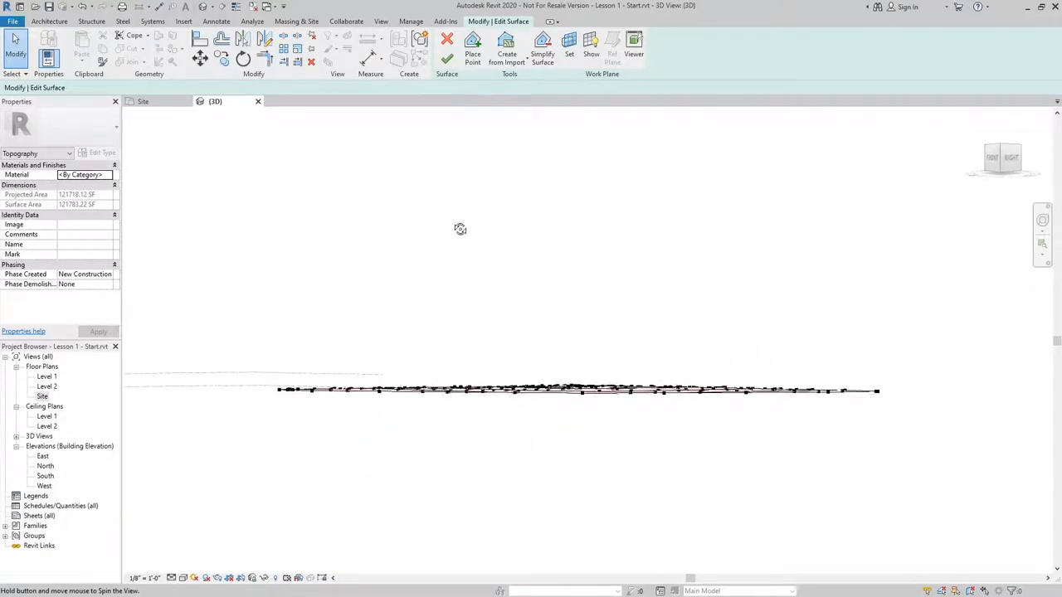
{"action": "left_click_drag", "start_coordinate": [461, 229], "coordinate": [641, 314]}
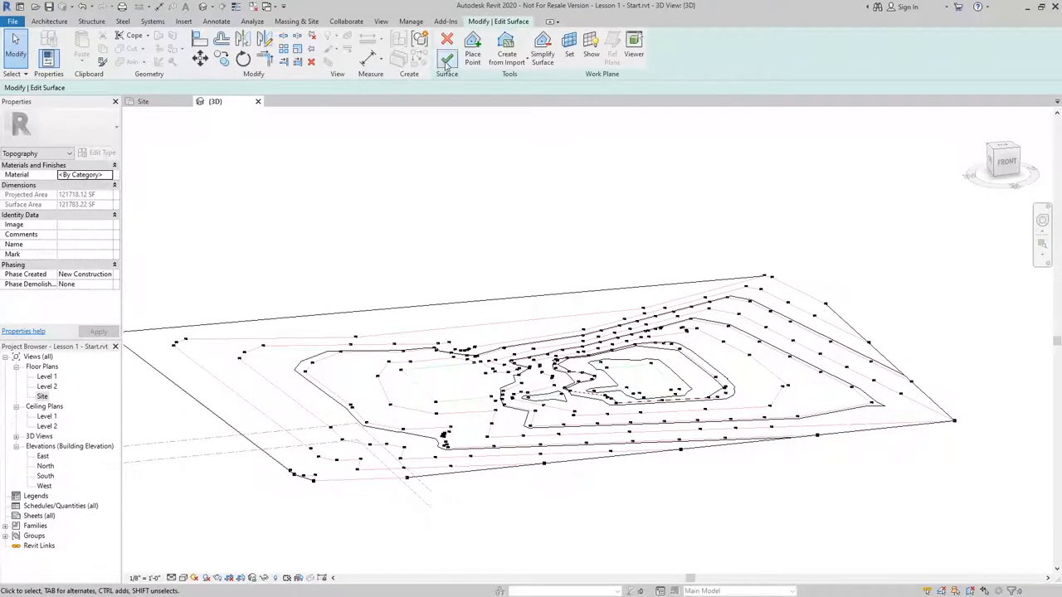
{"action": "mouse_move", "coordinate": [447, 60]}
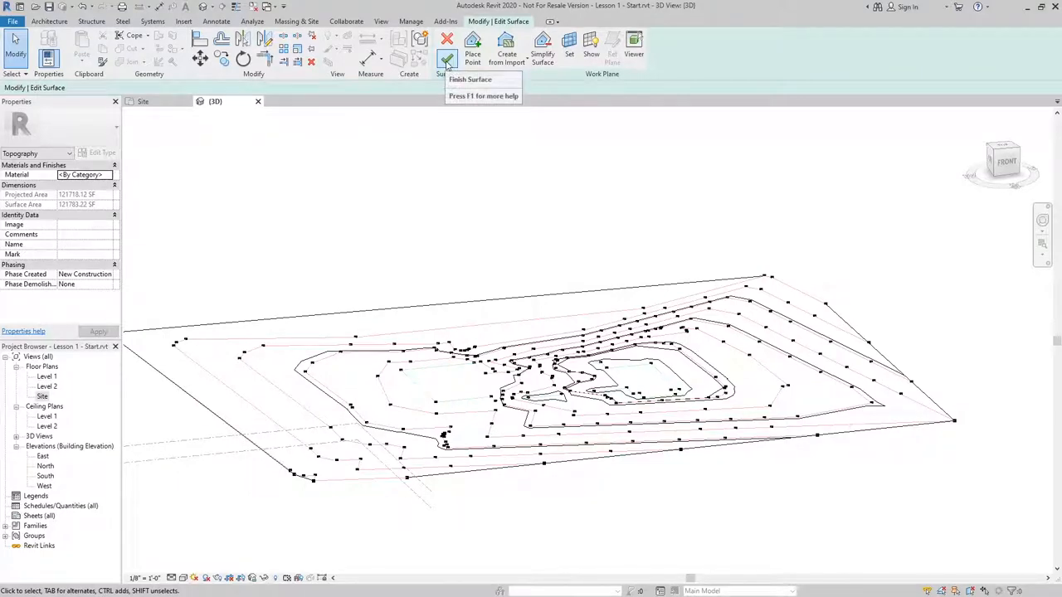
{"action": "left_click", "coordinate": [448, 47]}
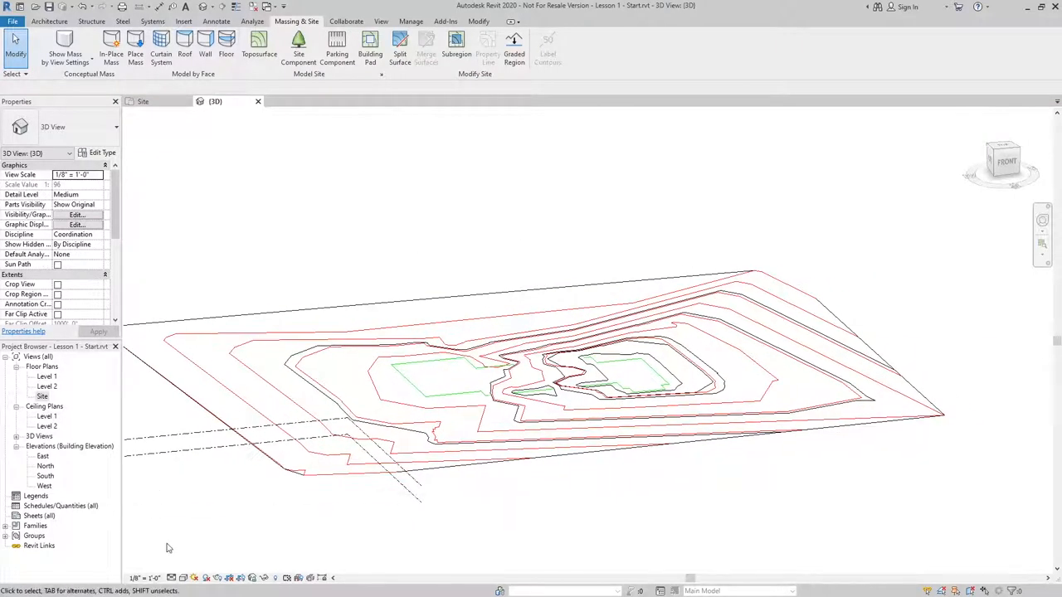
- Switch the 3D view's visual style to Shaded and view the terrain from an angled overhead position
{"action": "left_click", "coordinate": [182, 578]}
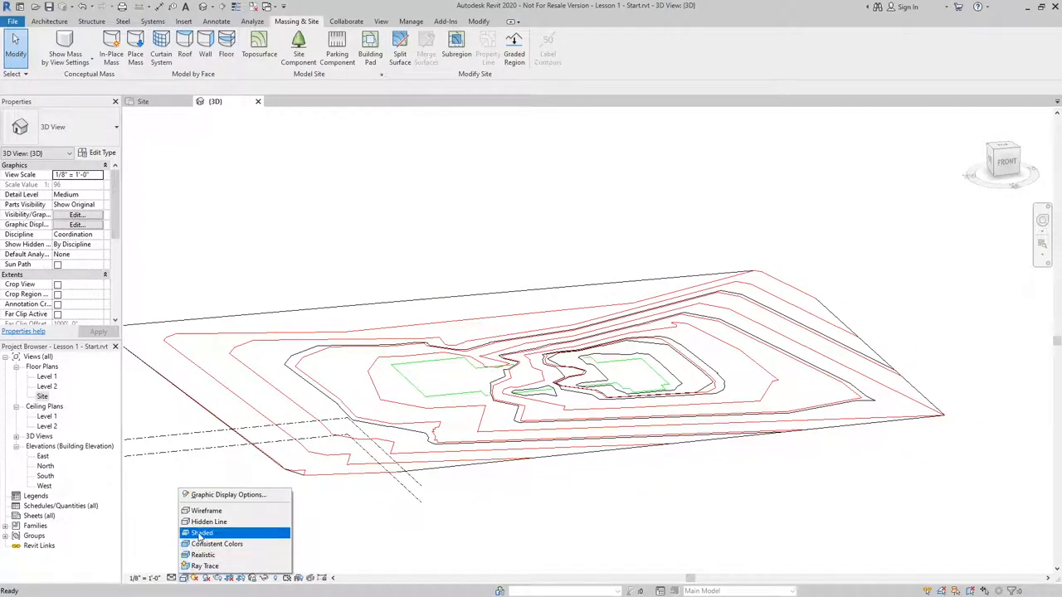
{"action": "left_click", "coordinate": [202, 533]}
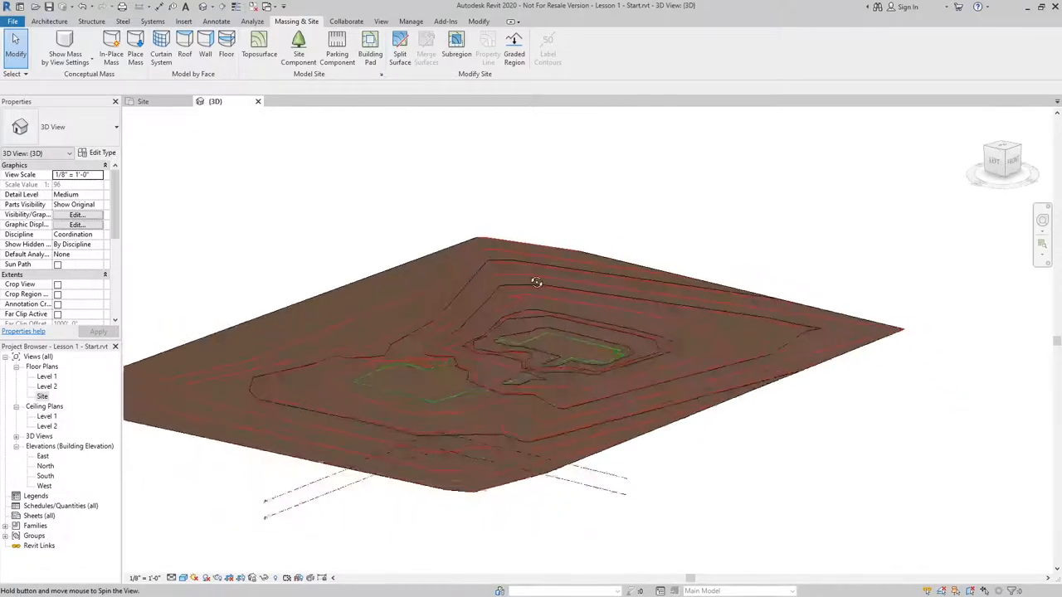
{"action": "left_click_drag", "start_coordinate": [538, 282], "coordinate": [664, 297]}
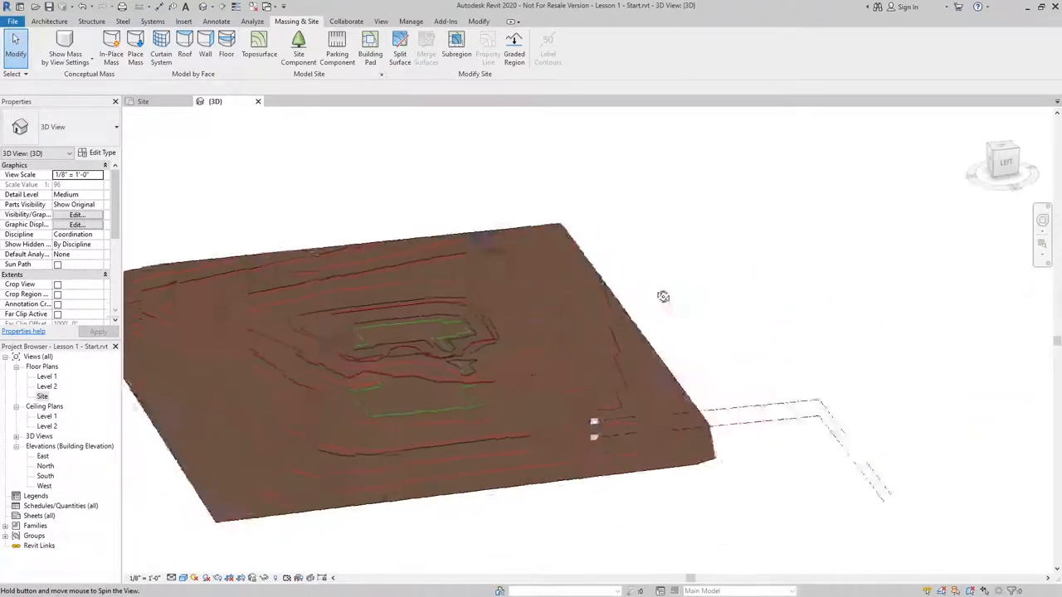
{"action": "left_click_drag", "start_coordinate": [663, 297], "coordinate": [468, 317]}
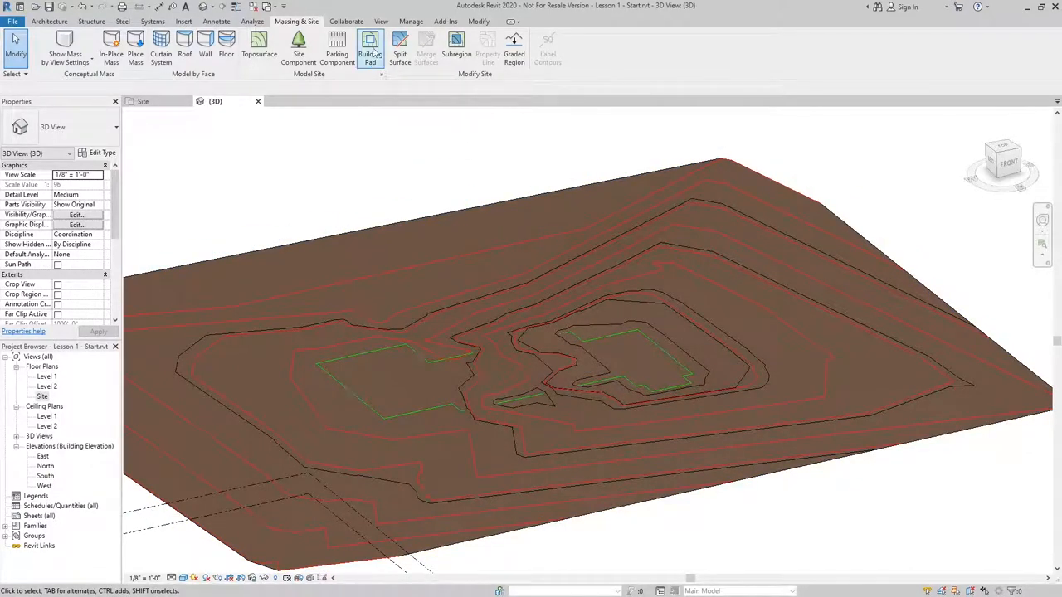
{"action": "mouse_move", "coordinate": [370, 47]}
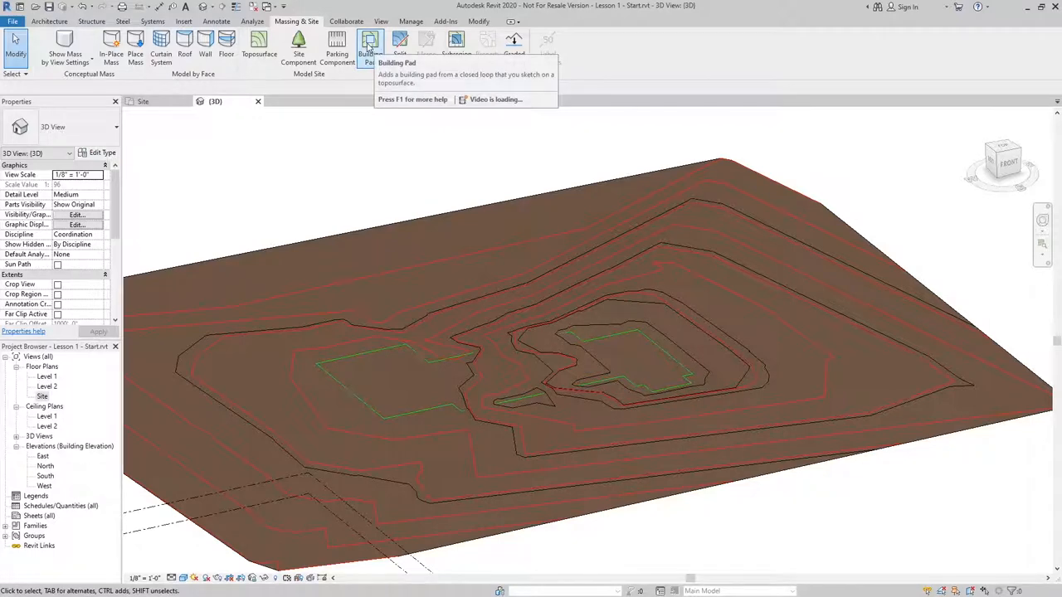
- Add a Building Pad along the building footprint and view the flat platform cut into the terrain
{"action": "left_click", "coordinate": [370, 46]}
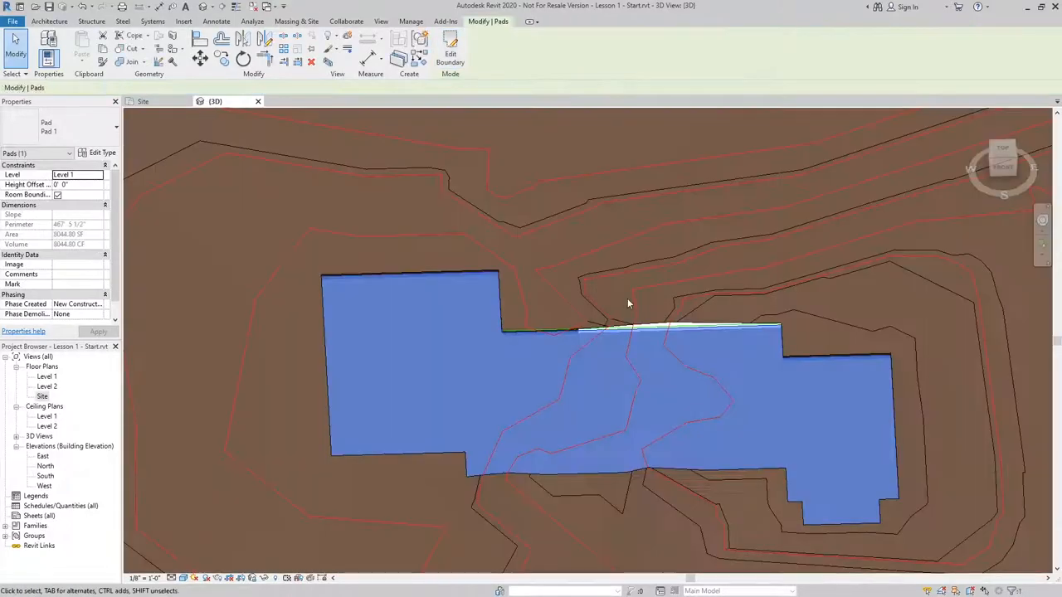
{"action": "left_click_drag", "start_coordinate": [627, 304], "coordinate": [730, 267]}
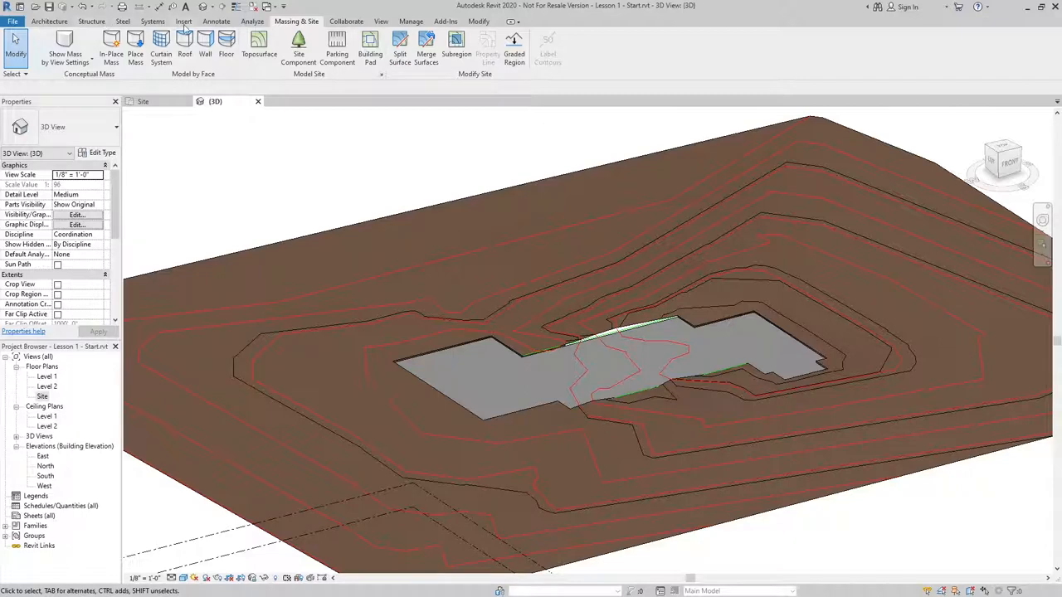
- In Manage Links > CAD Formats, remove the linked site topo DWG from the project
{"action": "left_click", "coordinate": [182, 19]}
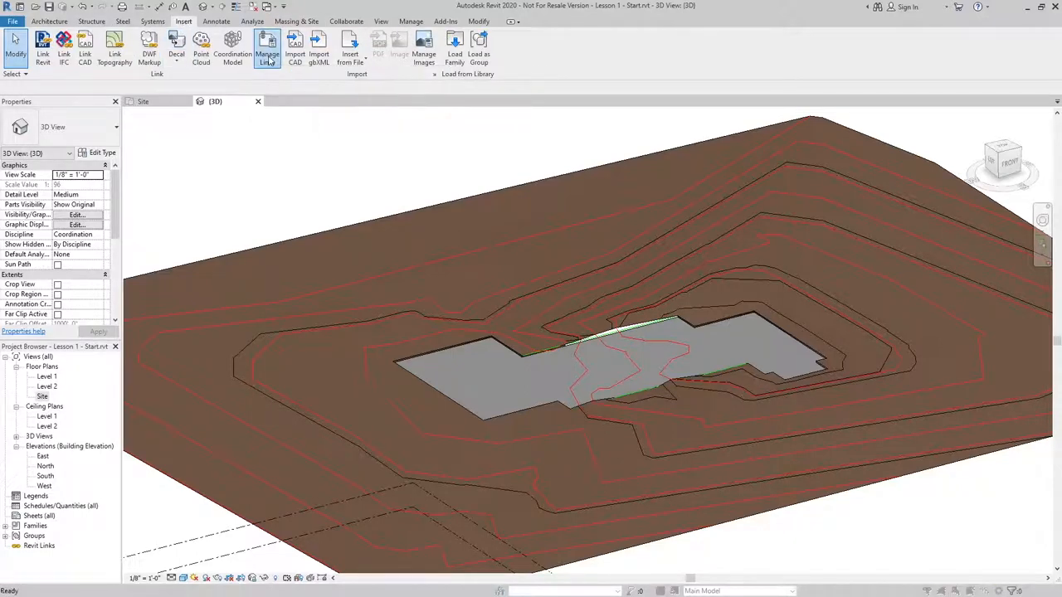
{"action": "left_click", "coordinate": [267, 46]}
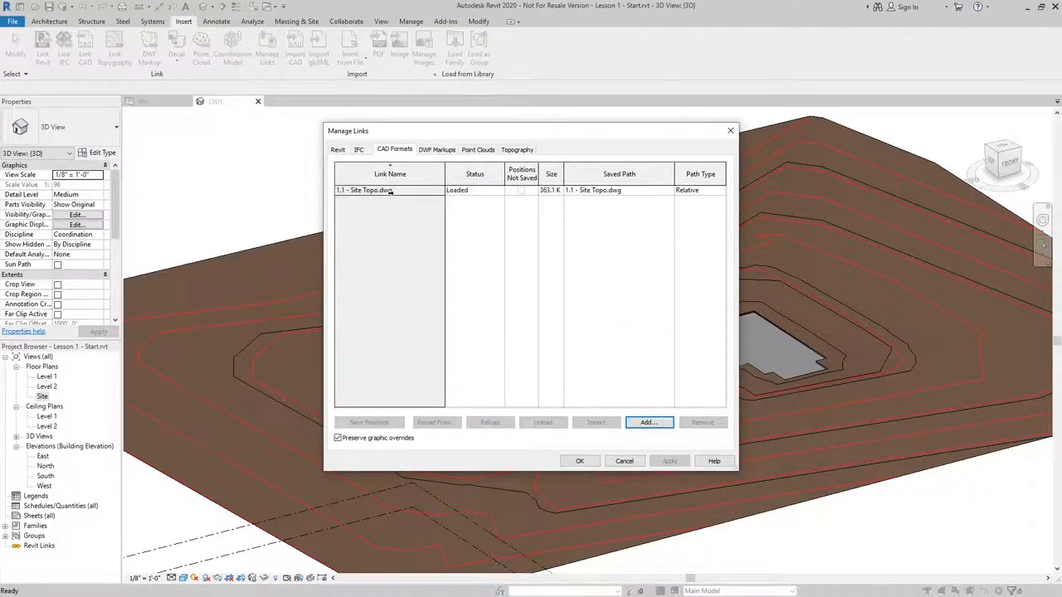
{"action": "left_click", "coordinate": [390, 189]}
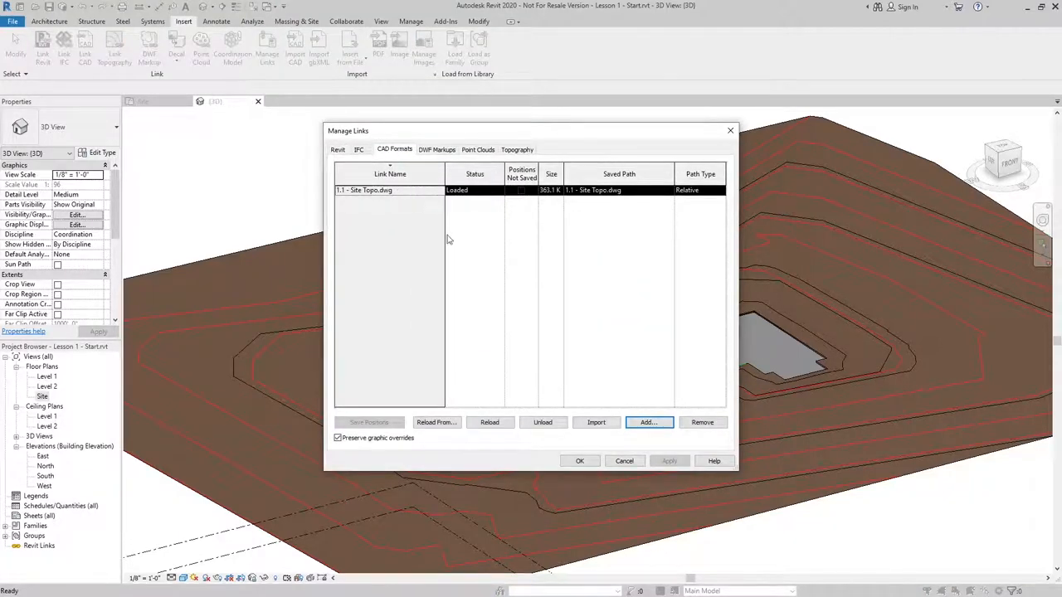
{"action": "mouse_move", "coordinate": [702, 424]}
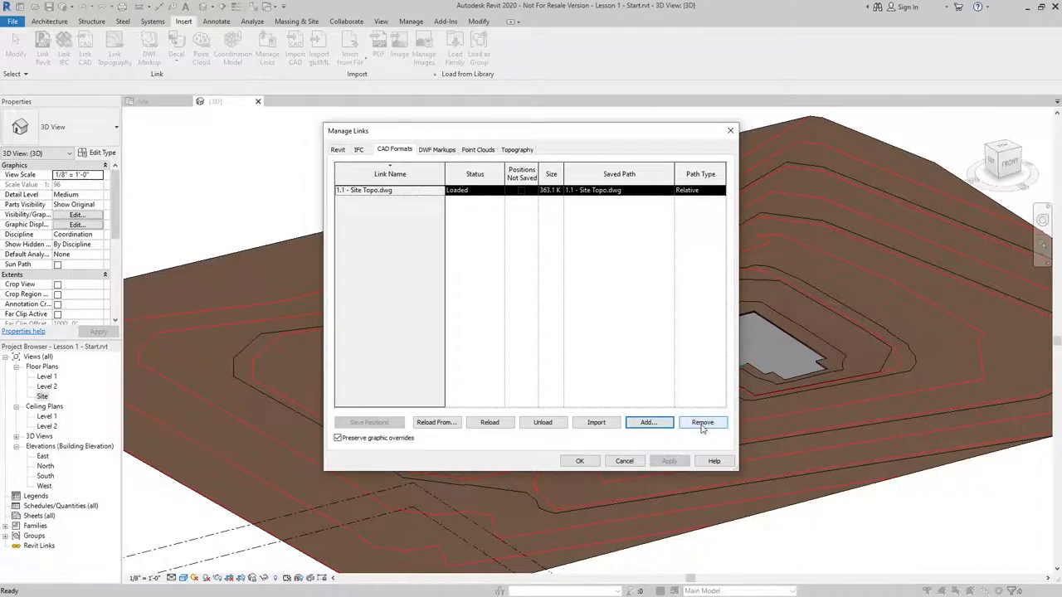
{"action": "left_click", "coordinate": [701, 424]}
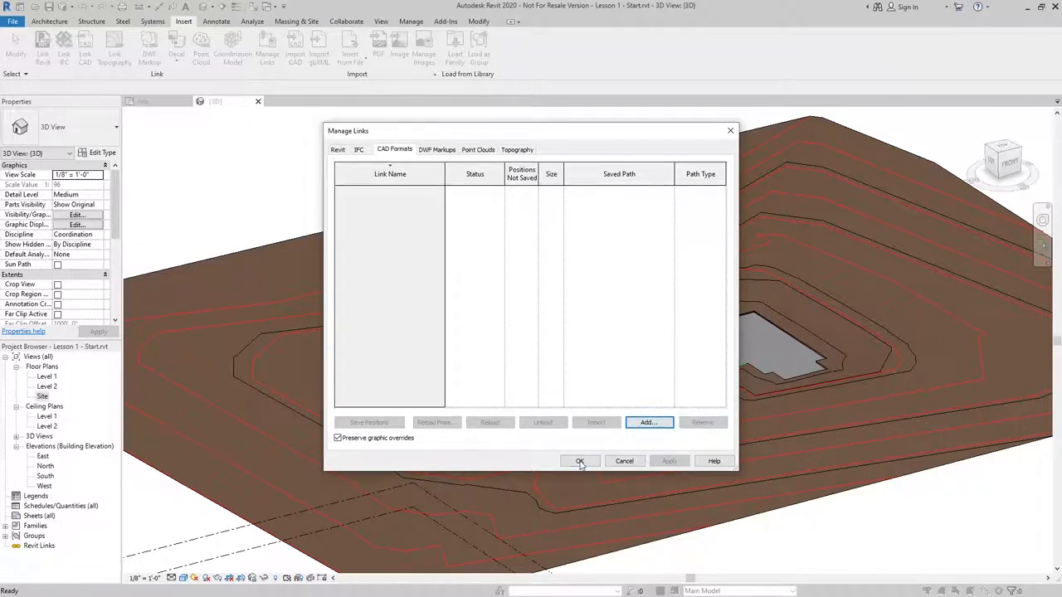